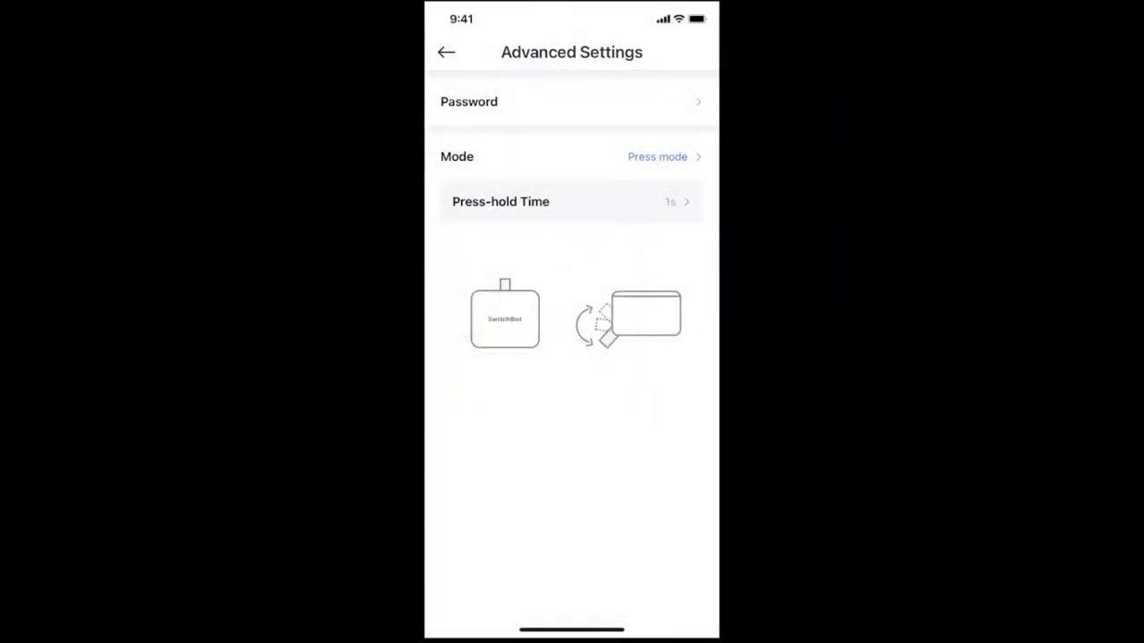
Step: Dial the Bot's press-hold time picker from 1s to 17s, leaving it unconfirmed
{"action": "left_click", "coordinate": [572, 200]}
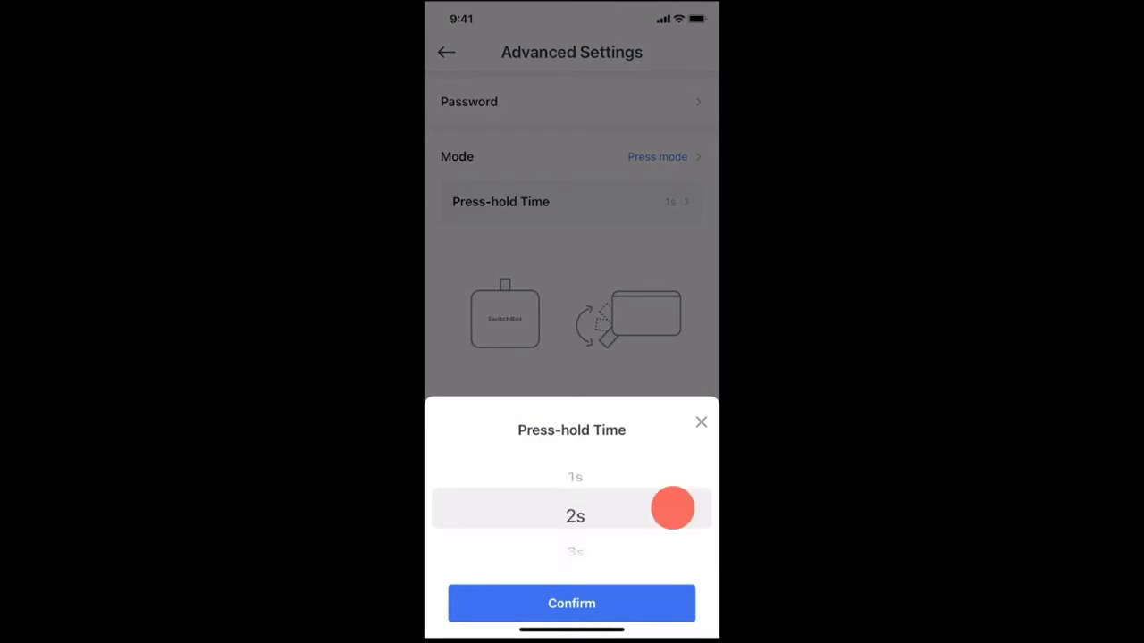
{"action": "scroll", "scroll_direction": "down", "scroll_amount": 3}
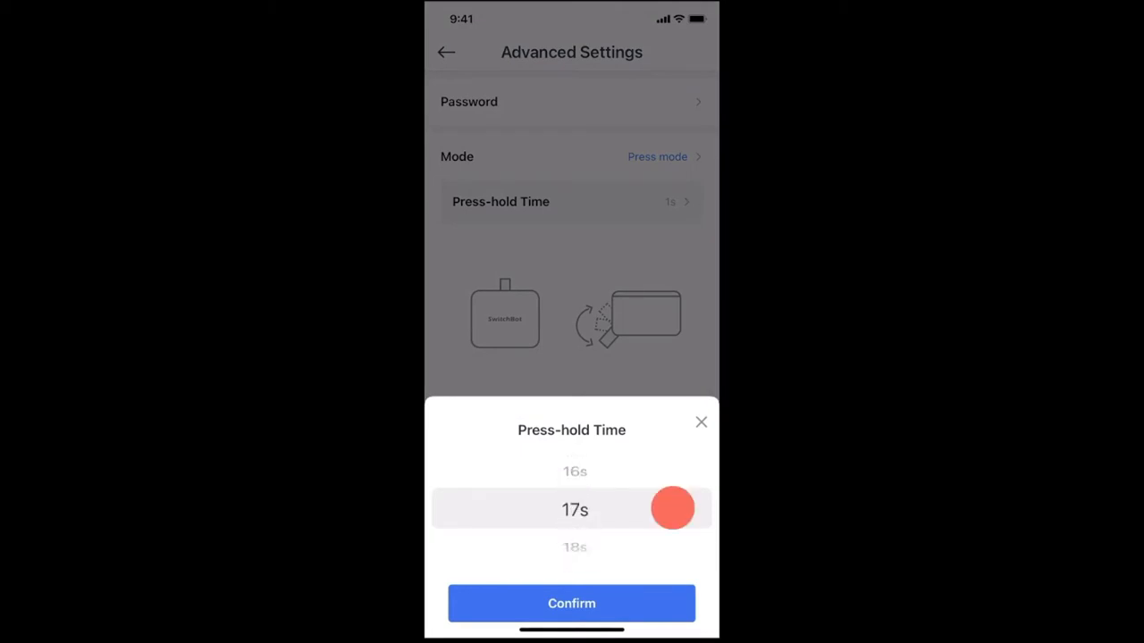